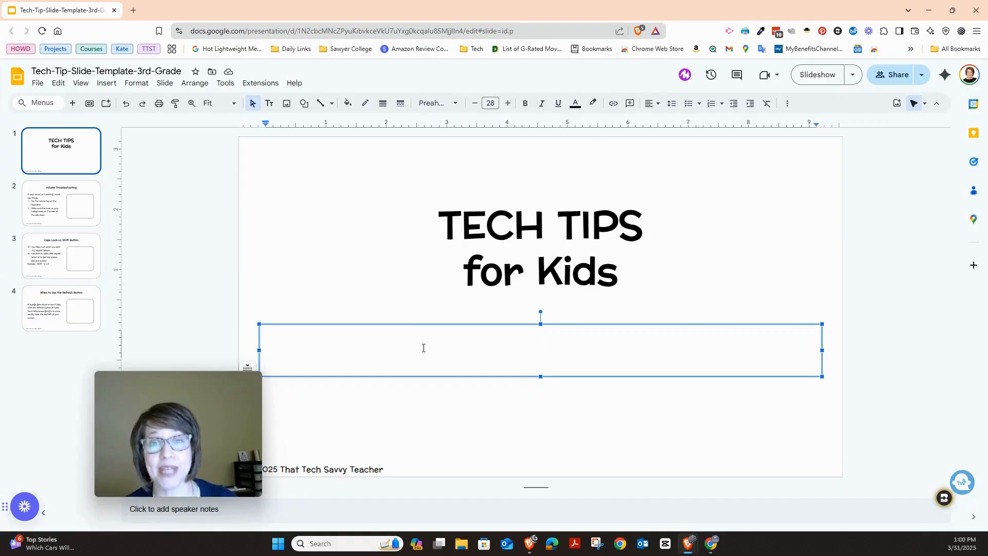
# - Switch from the title slide to slide 2, Volume Troubleshooting
pyautogui.click(60, 203)
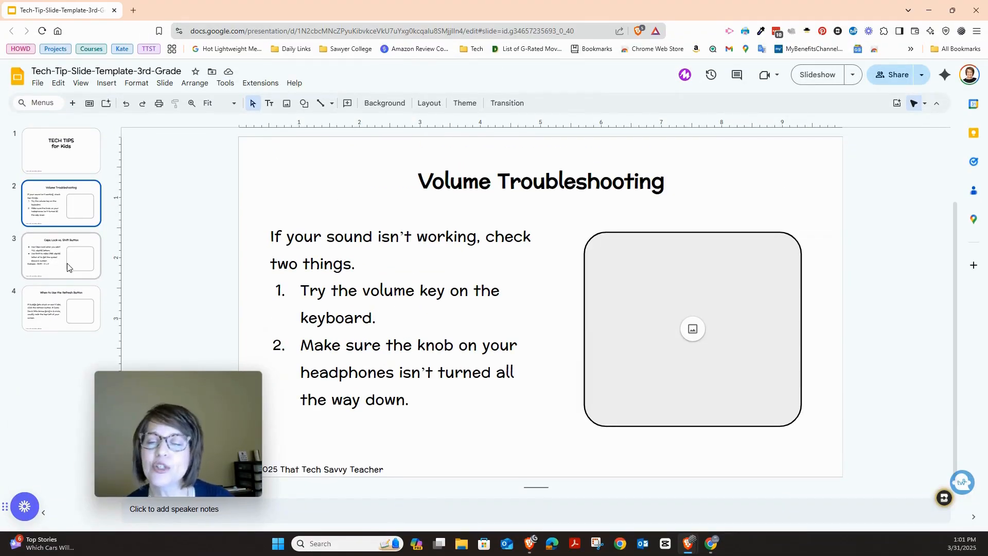
pyautogui.moveTo(692, 328)
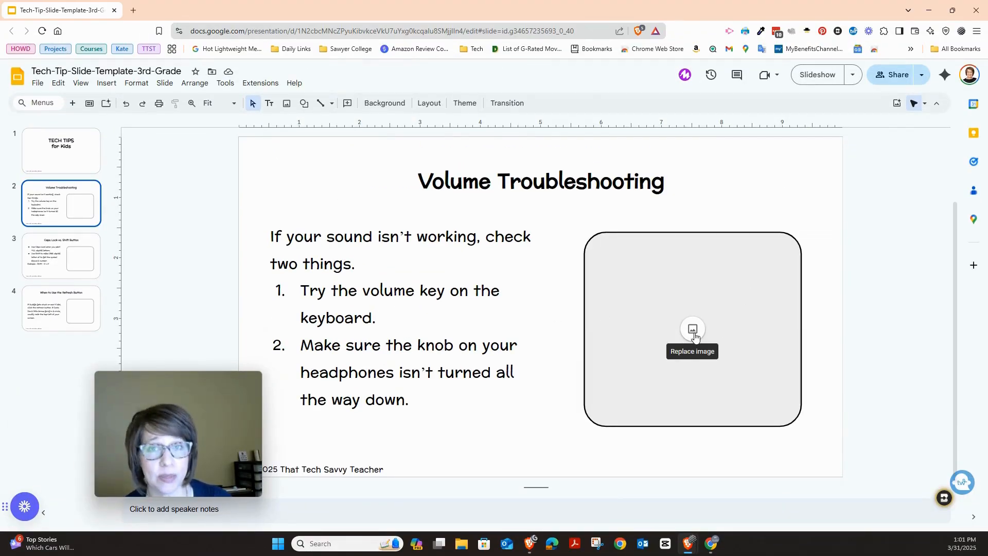
# - Fill the image placeholder with the yellow headphones picture found via a Google Images search
pyautogui.click(692, 330)
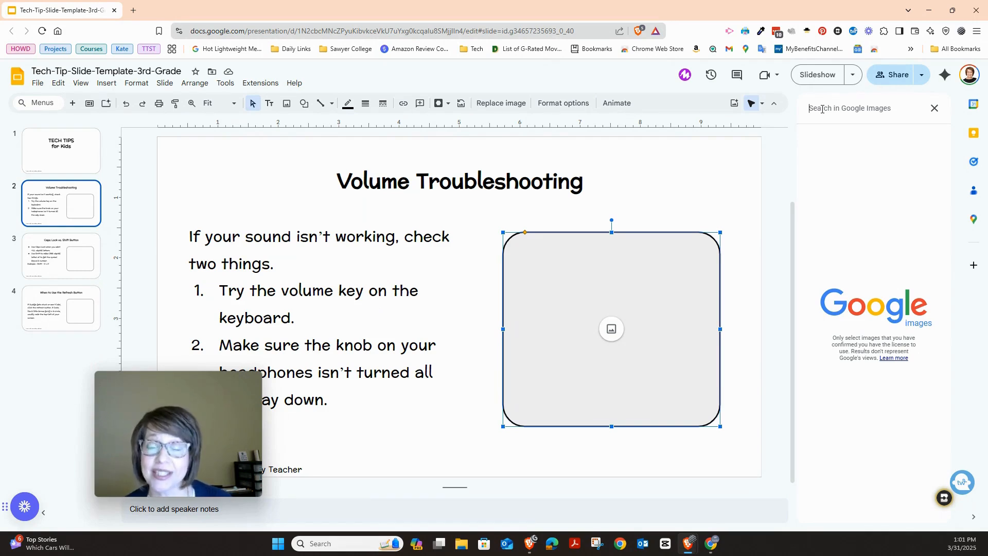
pyautogui.write('headphones')
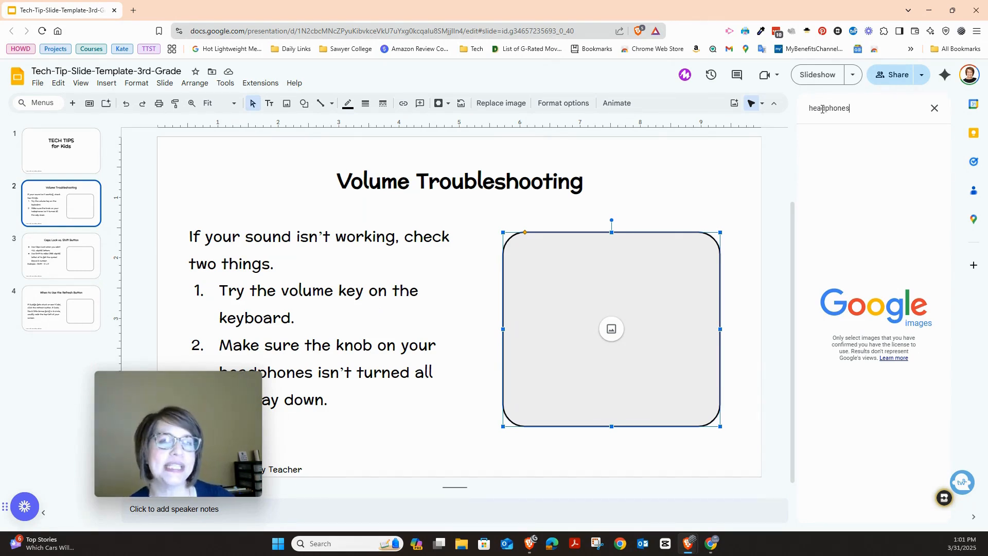
pyautogui.press('Return')
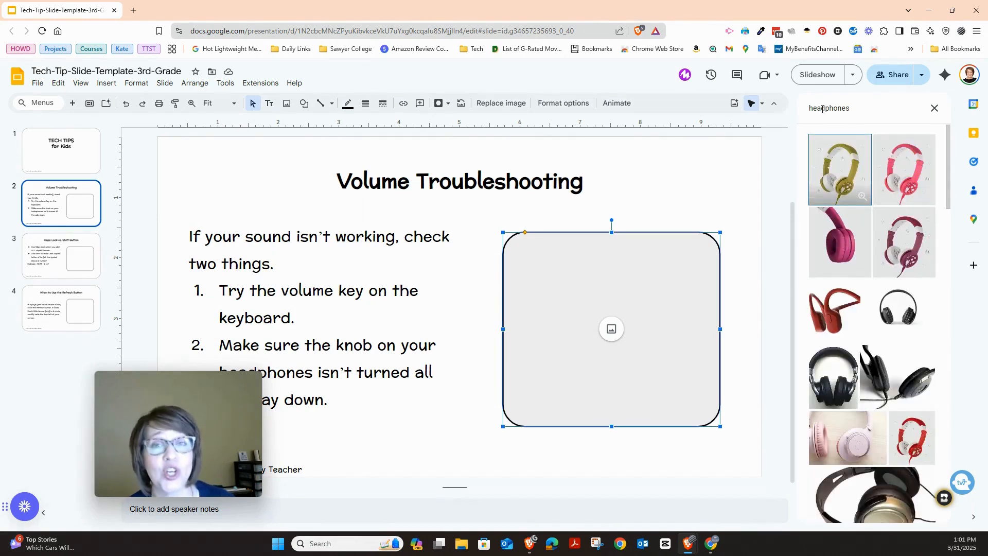
pyautogui.moveTo(844, 211)
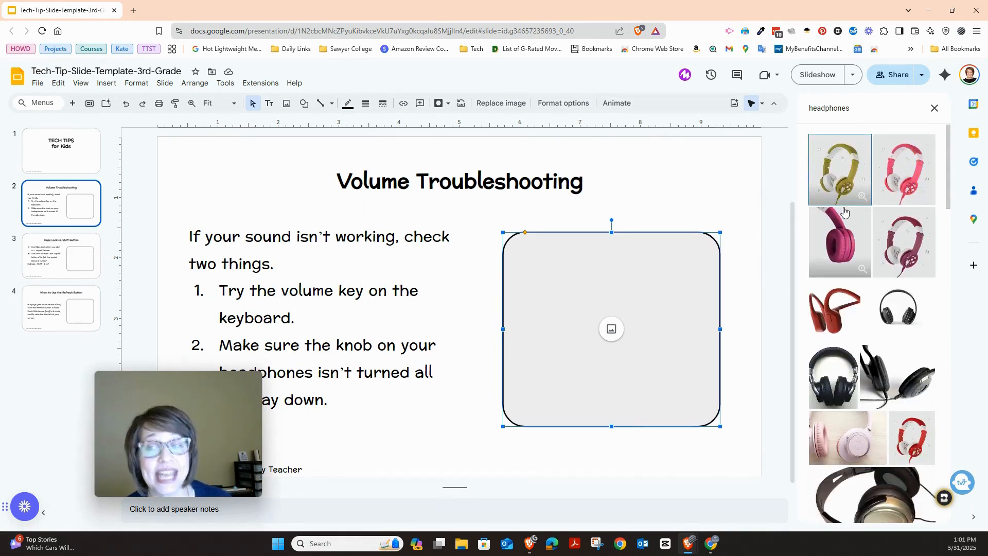
pyautogui.click(840, 168)
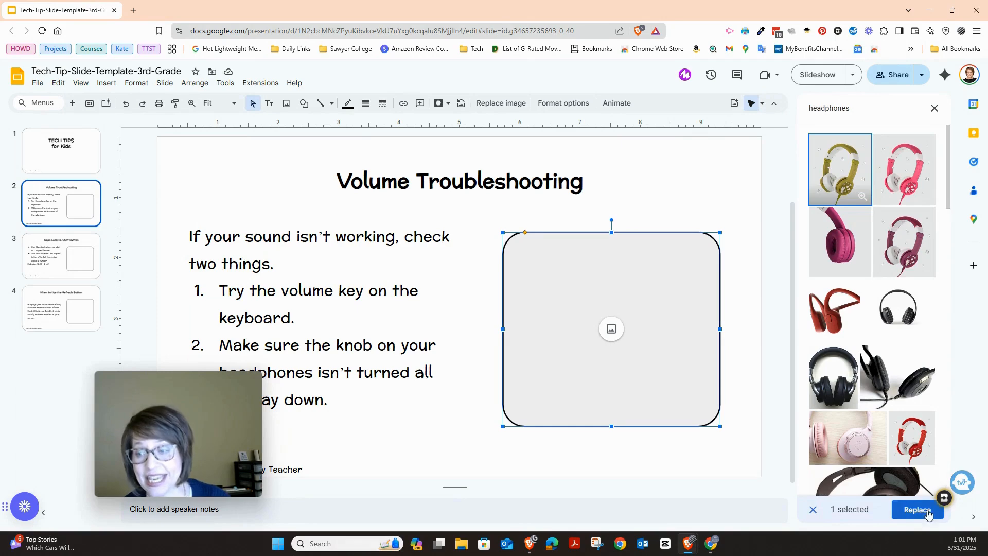
pyautogui.click(917, 510)
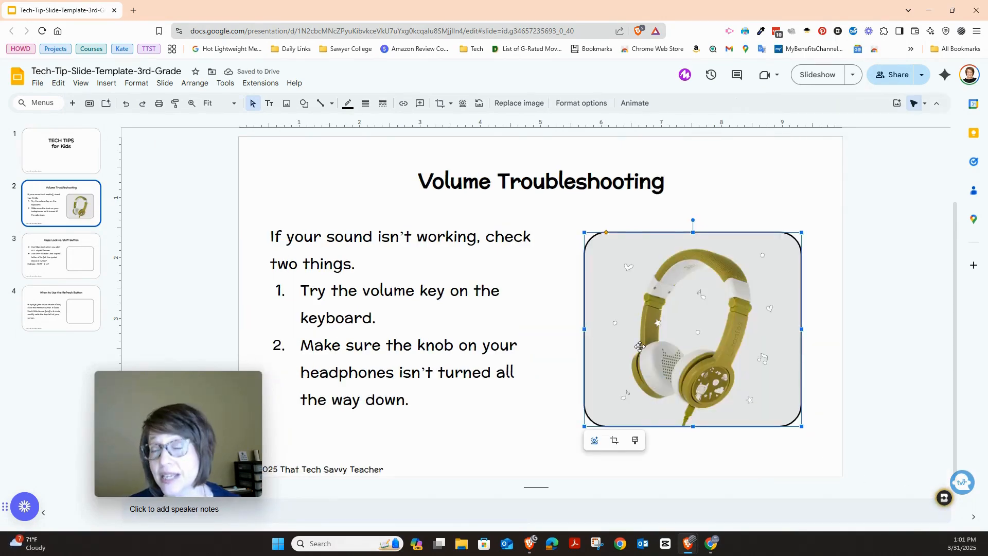
# - Return to slide 1, the TECH TIPS for Kids title slide
pyautogui.click(60, 150)
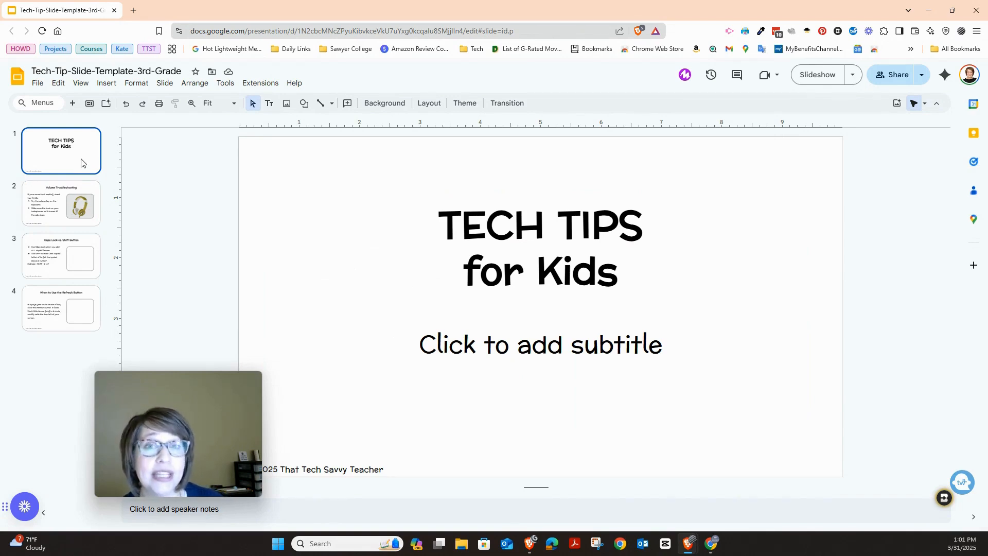
pyautogui.moveTo(389, 104)
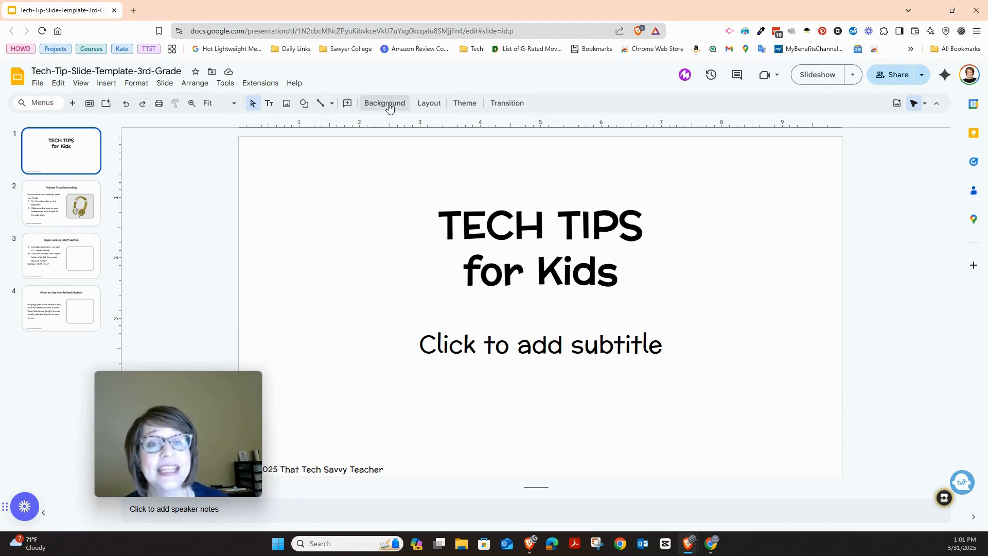
# - Set the title slide background to the black ornamental frame from a 'border' image search
pyautogui.click(389, 103)
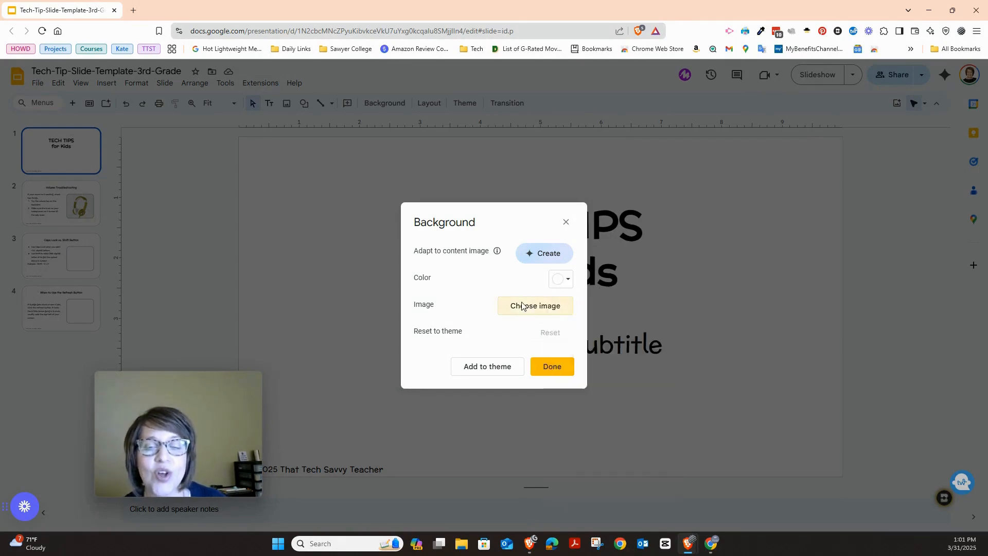
pyautogui.click(534, 305)
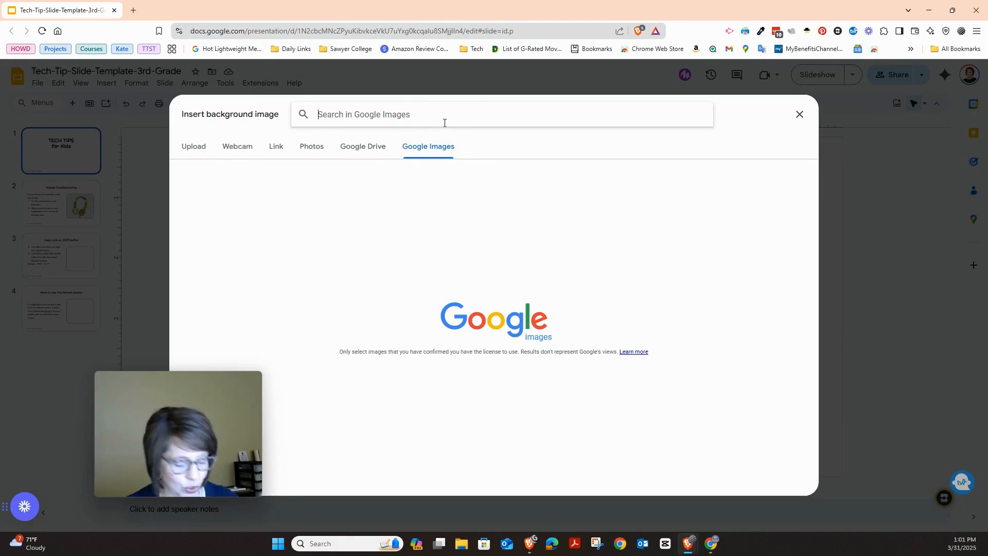
pyautogui.write('border')
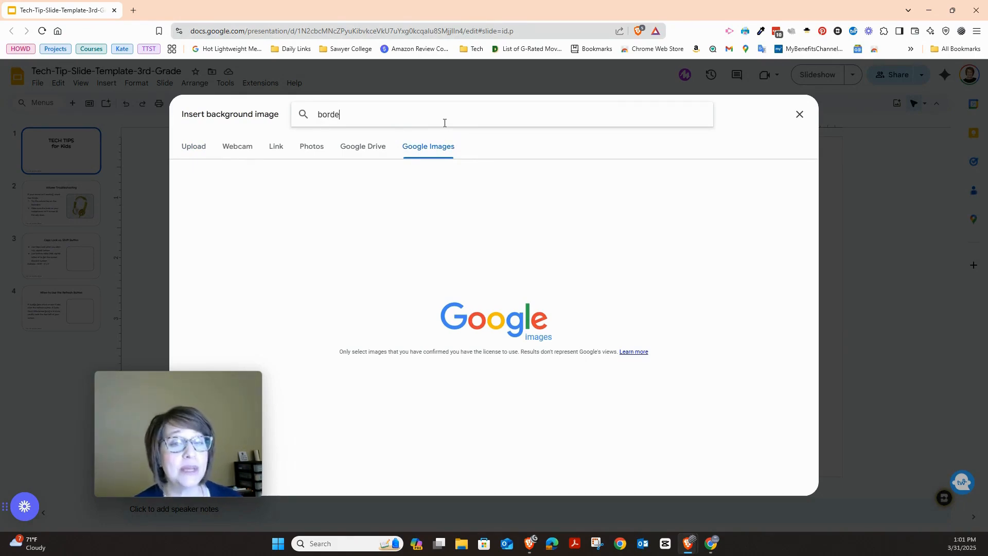
pyautogui.press('Return')
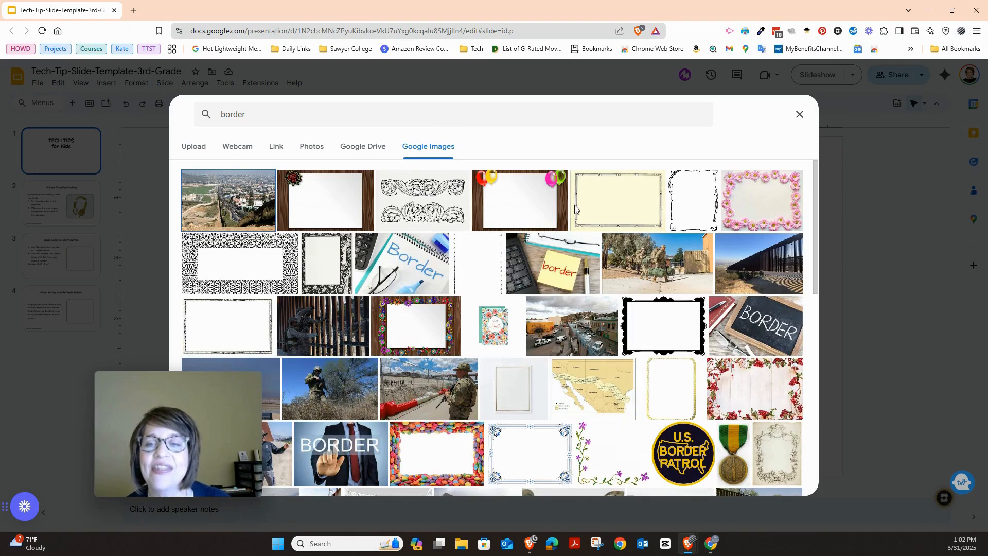
pyautogui.moveTo(685, 209)
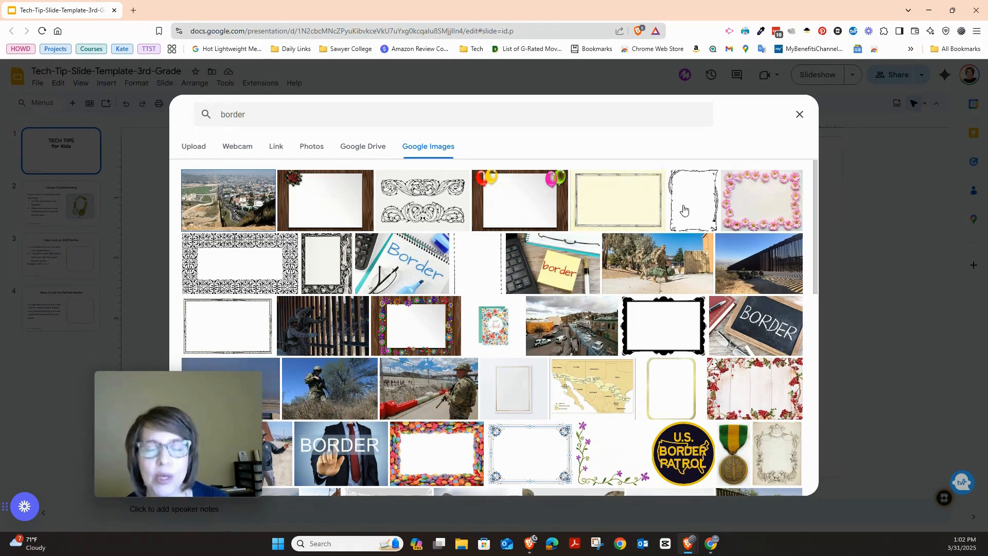
pyautogui.scroll(-3)
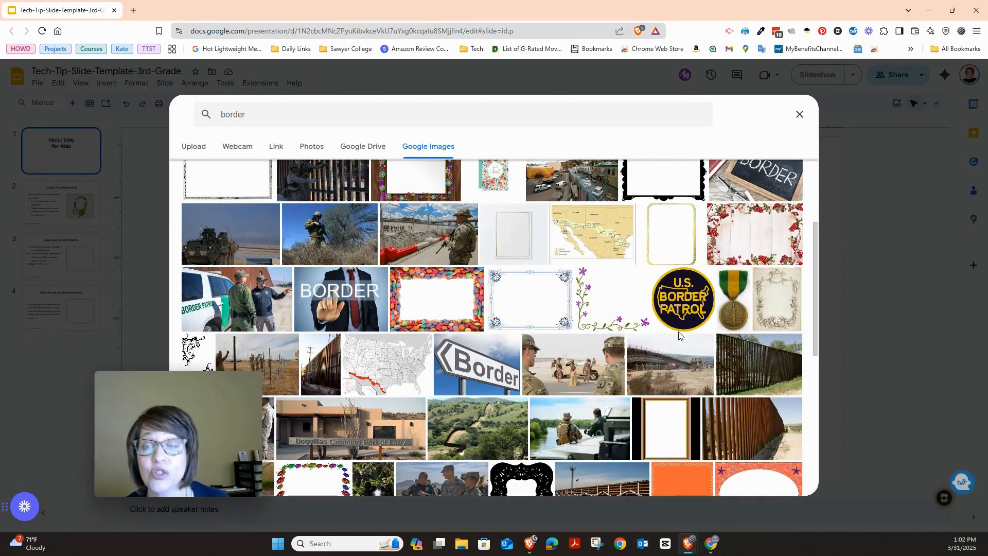
pyautogui.scroll(-3)
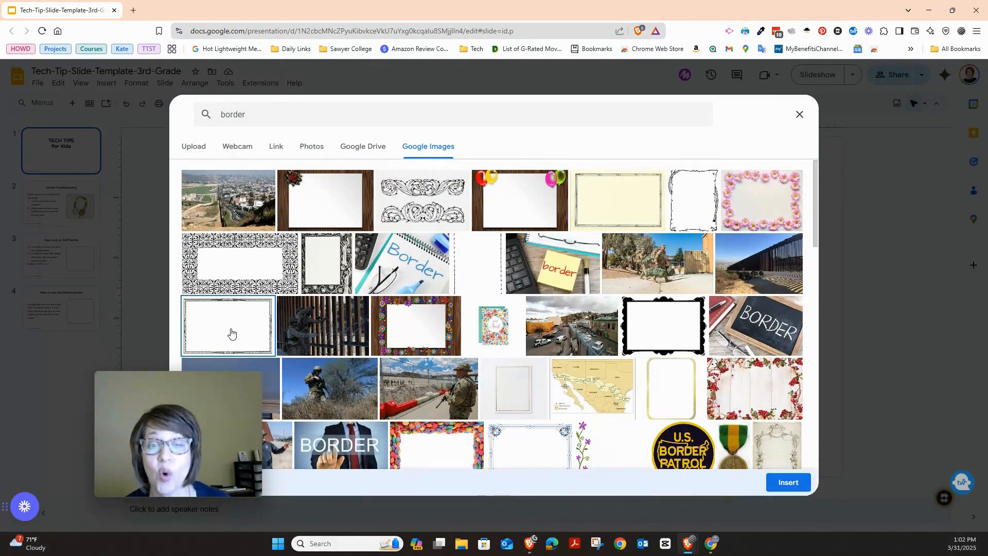
pyautogui.moveTo(853, 507)
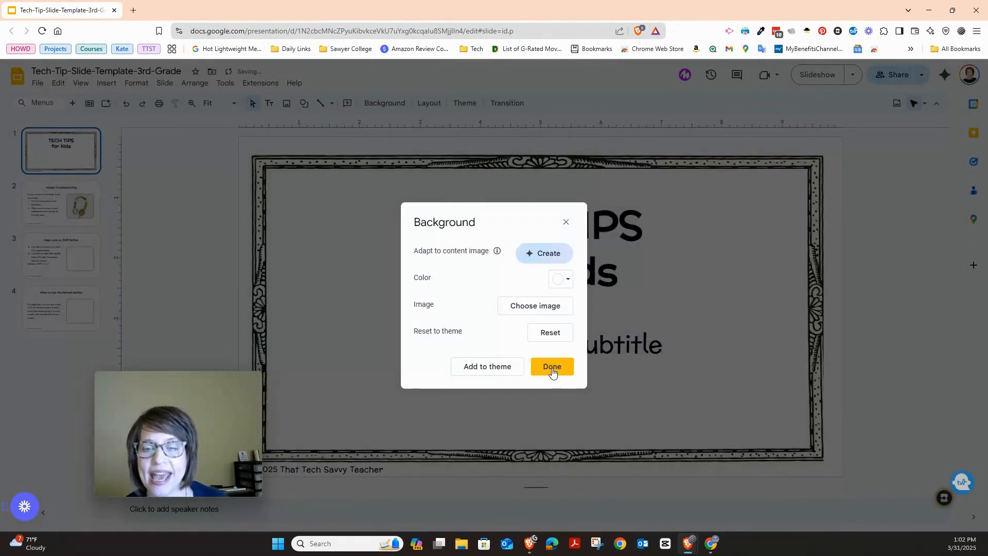
pyautogui.click(551, 366)
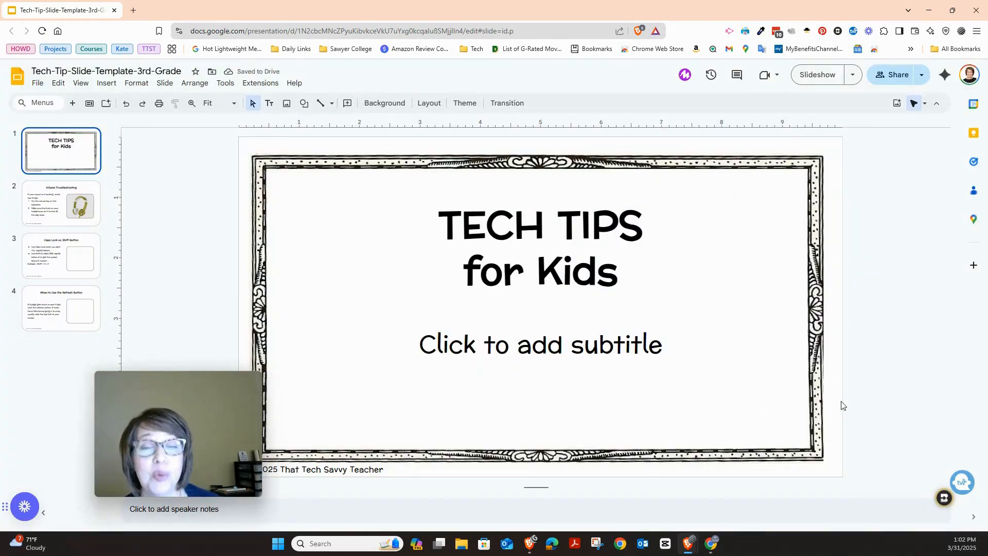
# - Add the border background to the theme for all slides, then view Volume Troubleshooting
pyautogui.click(384, 103)
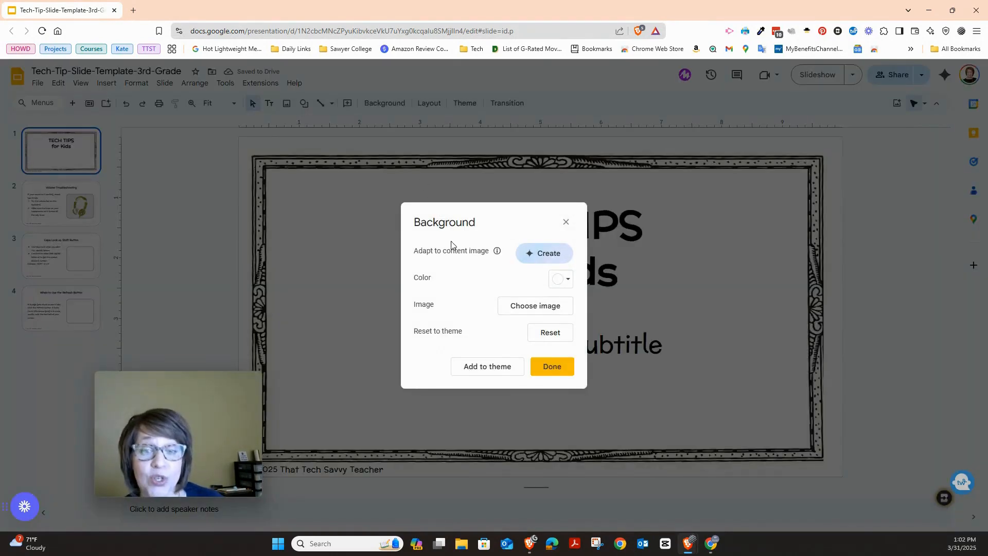
pyautogui.click(551, 366)
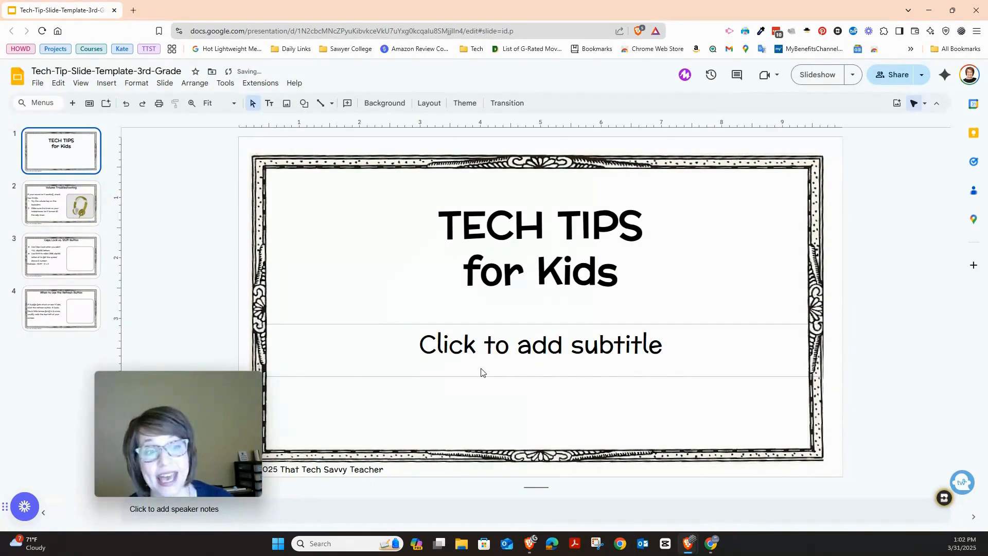
pyautogui.click(61, 203)
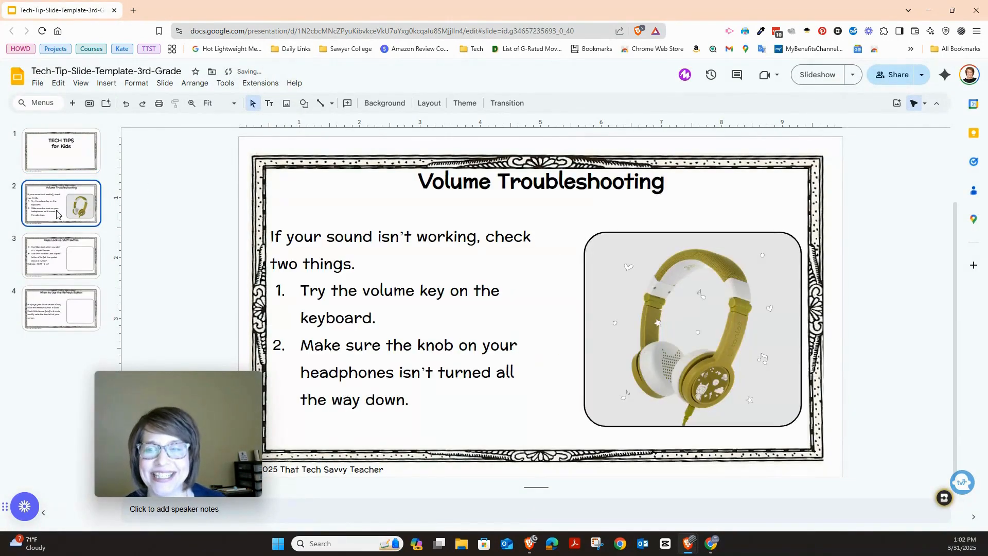